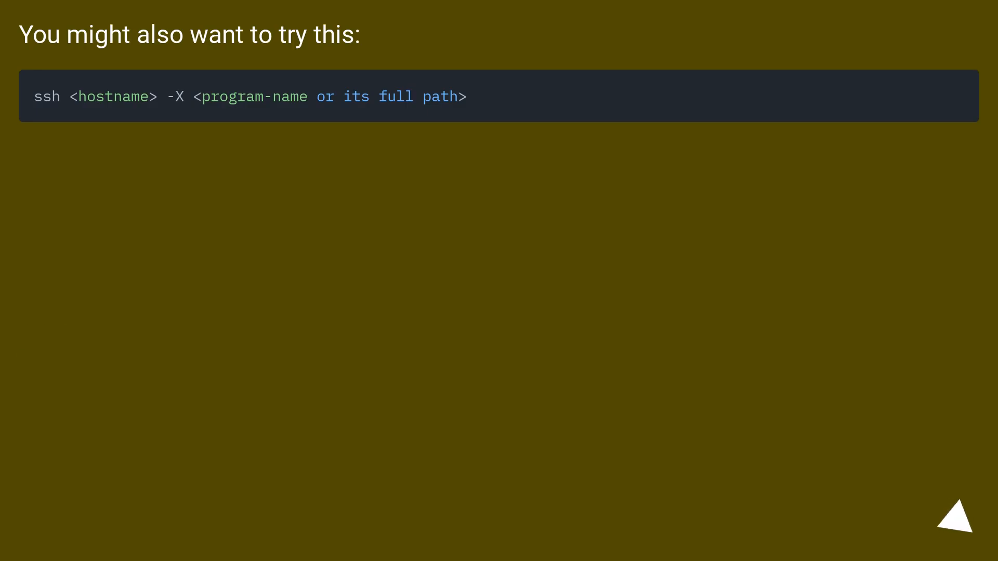
left_click(955, 517)
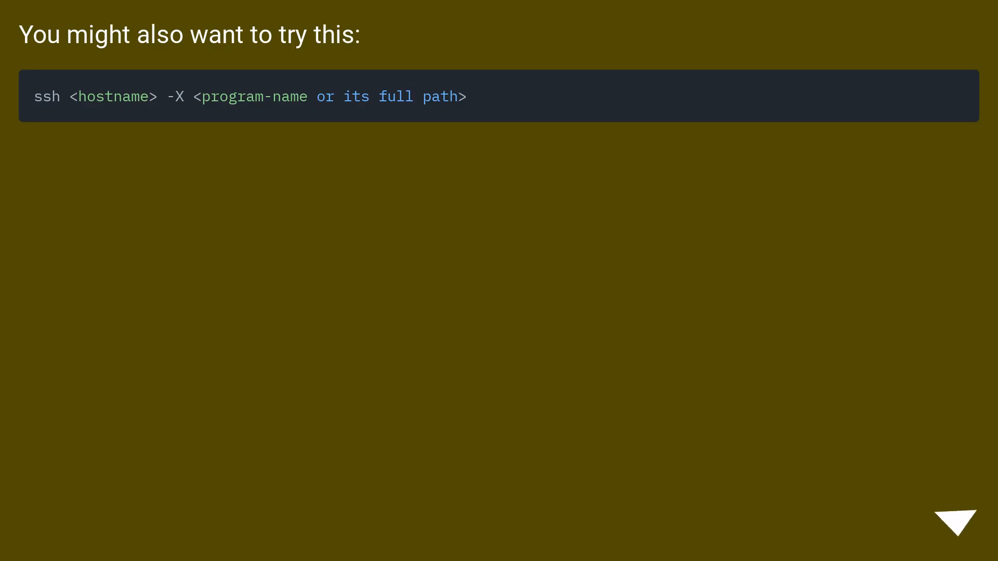